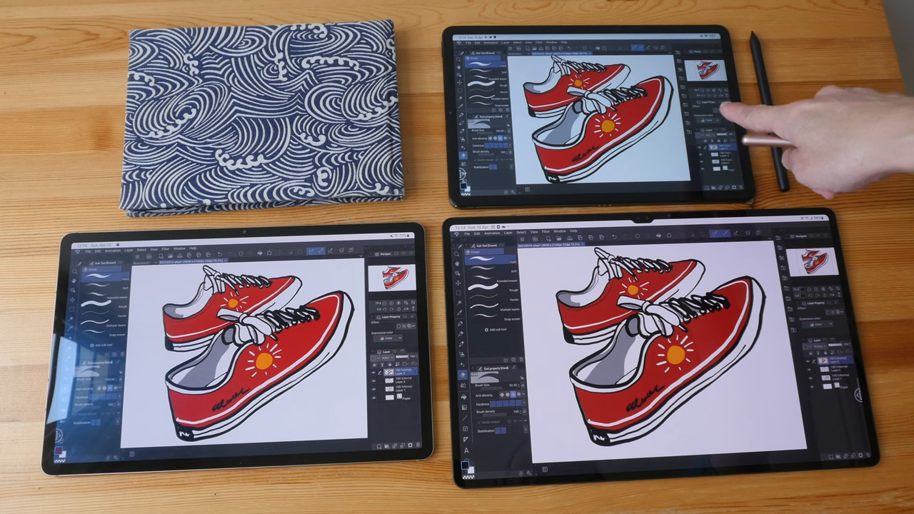
mouse_move(728, 129)
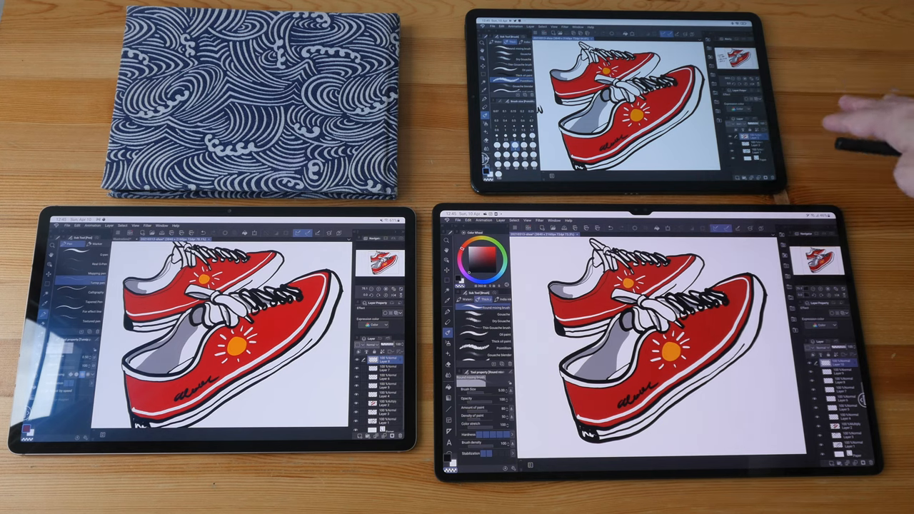
mouse_move(864, 136)
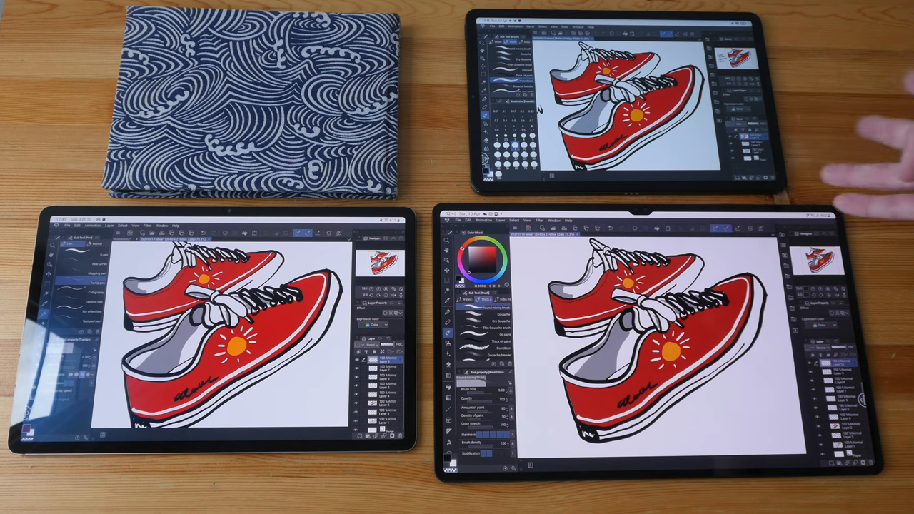